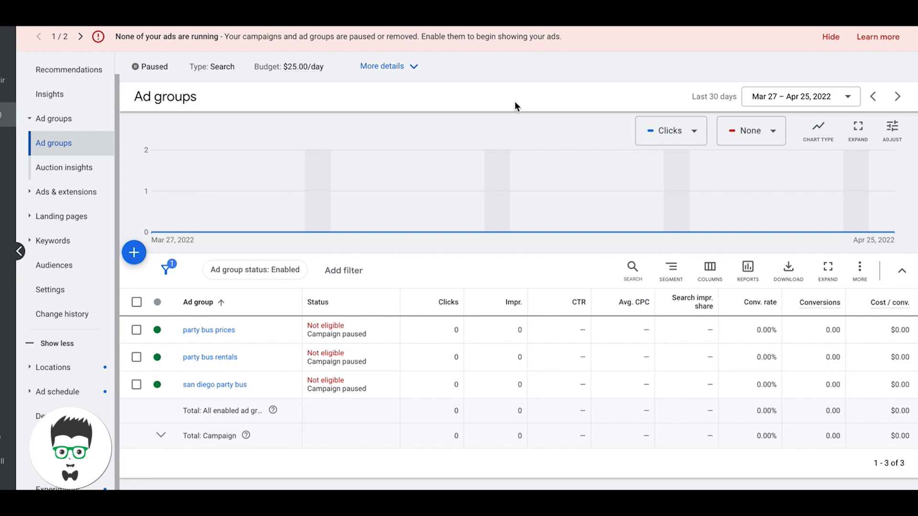
mouse_move(481, 103)
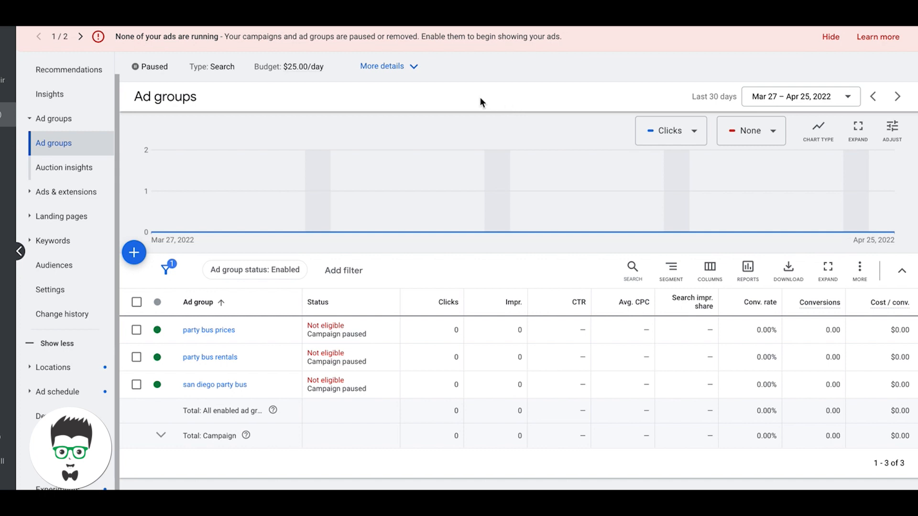
mouse_move(379, 240)
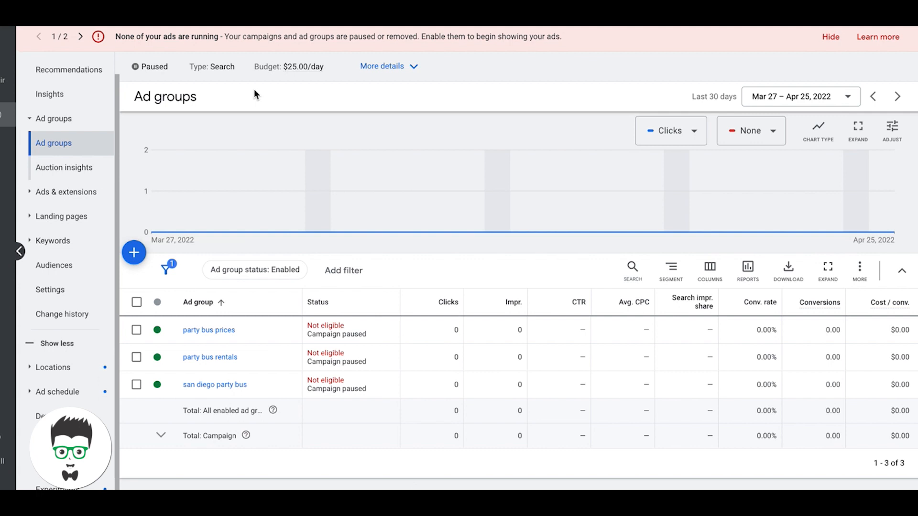
mouse_move(244, 396)
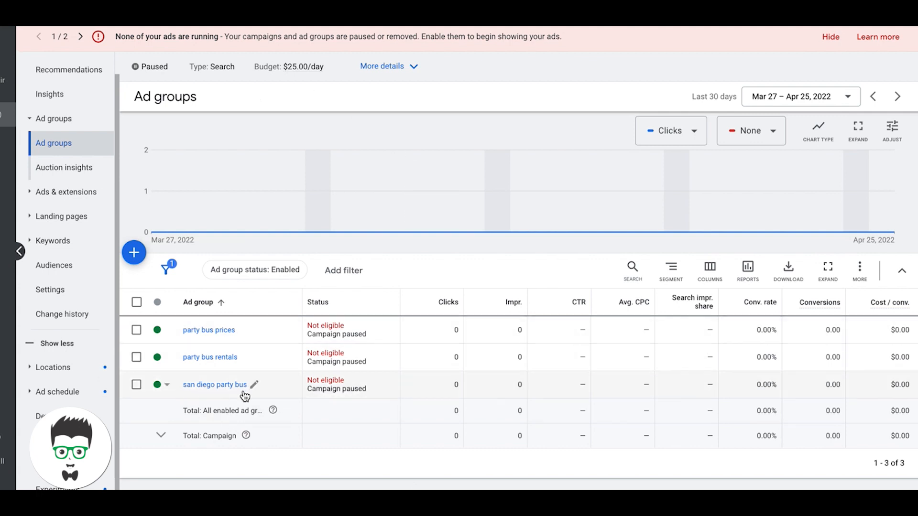
mouse_move(68, 70)
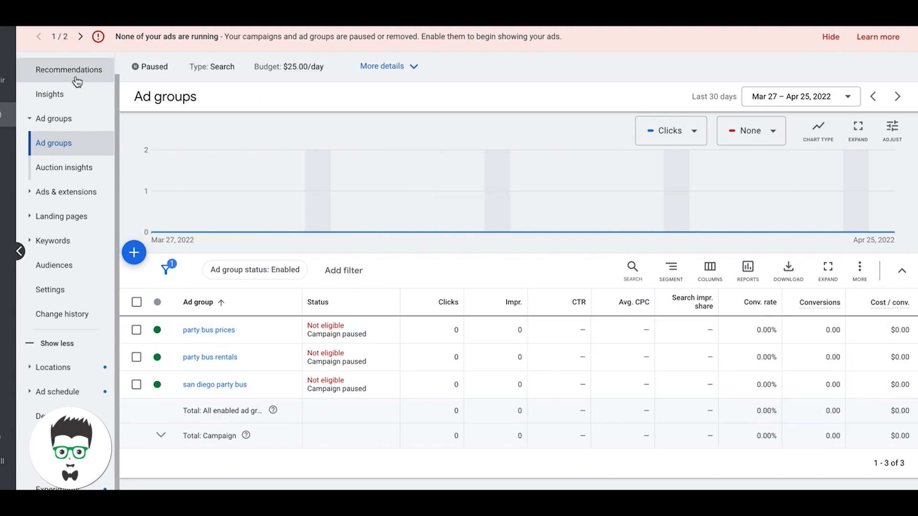
mouse_move(57, 151)
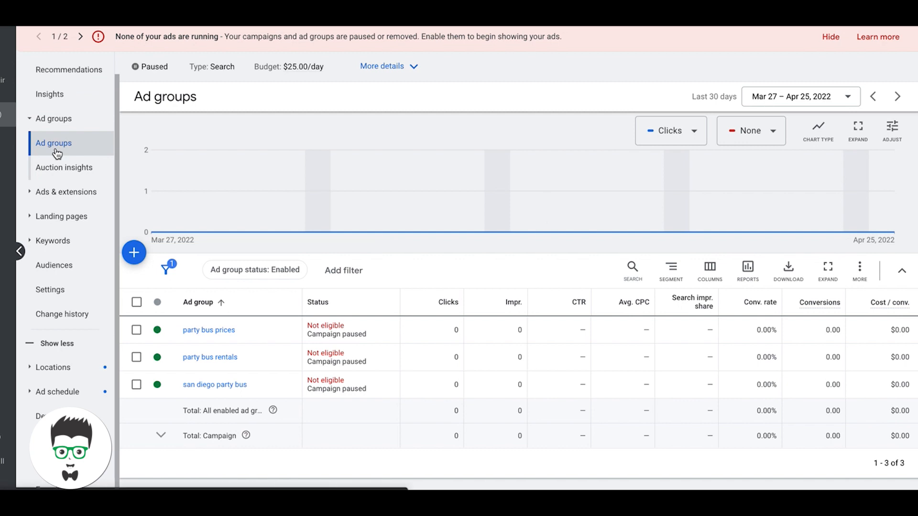
mouse_move(66, 263)
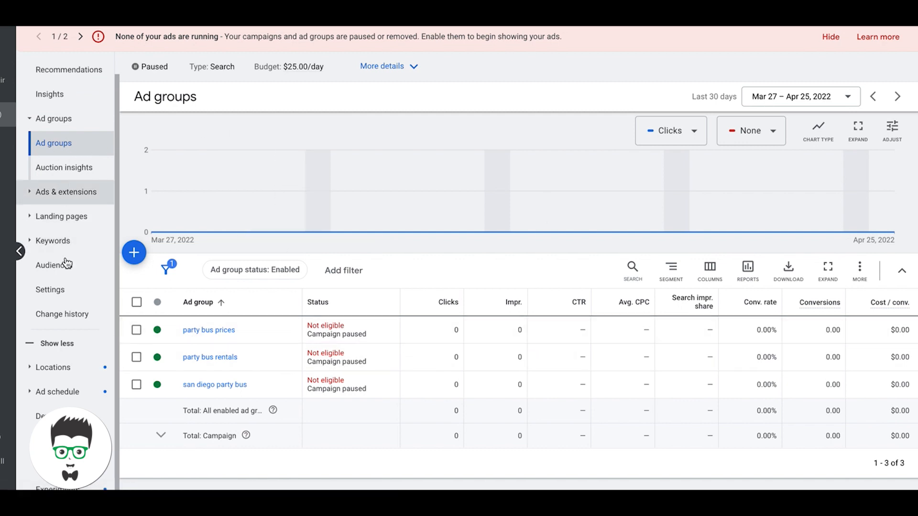
mouse_move(62, 325)
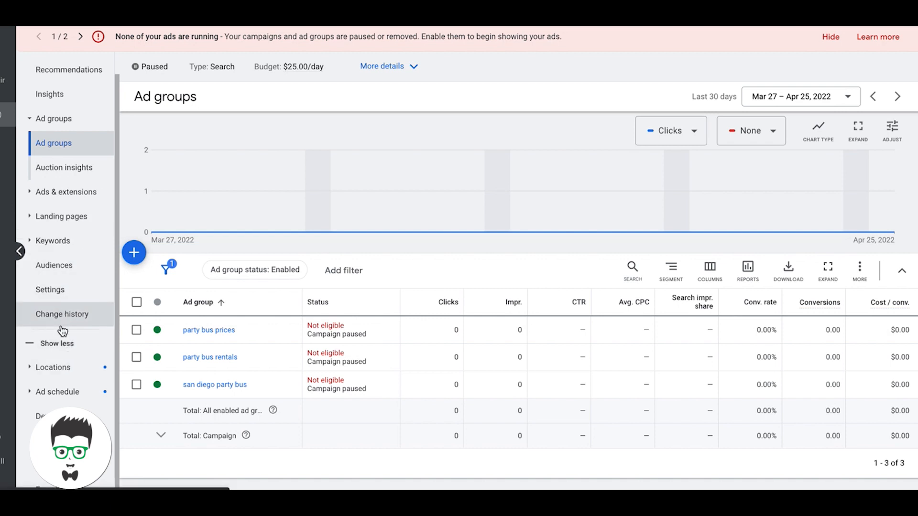
mouse_move(61, 360)
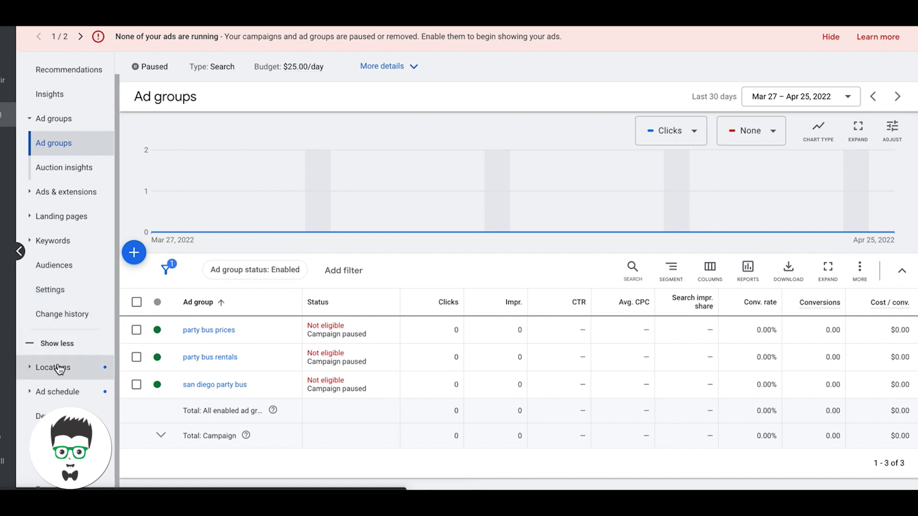
Step: Show the Locations table listing San Diego city and San Diego County (+4% bid)
left_click(52, 367)
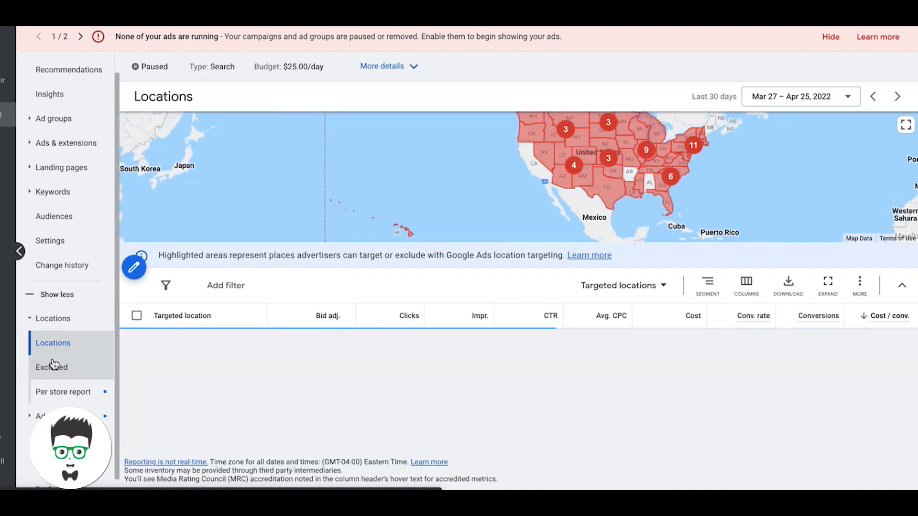
left_click(53, 343)
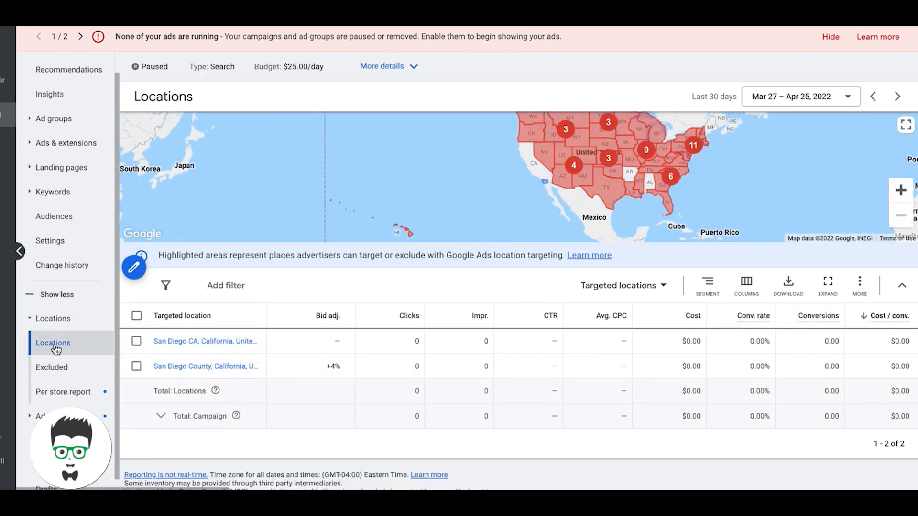
mouse_move(52, 367)
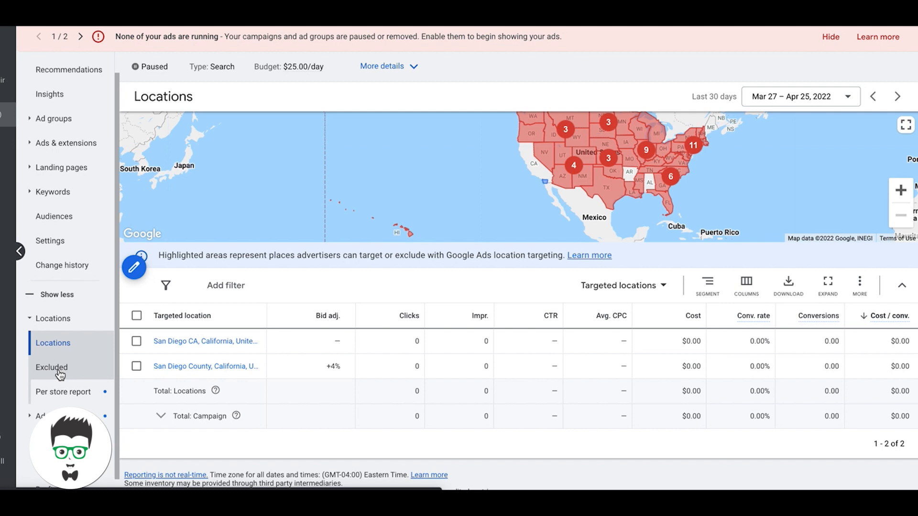
mouse_move(614, 196)
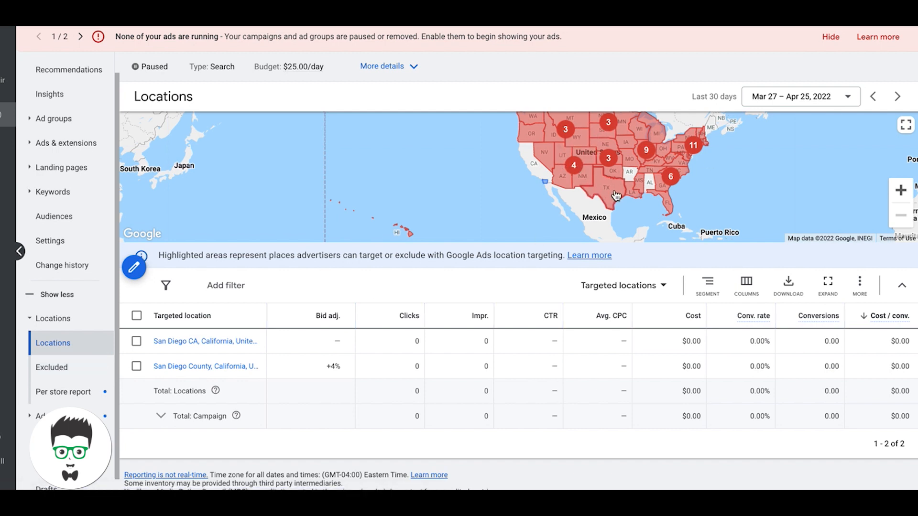
mouse_move(561, 156)
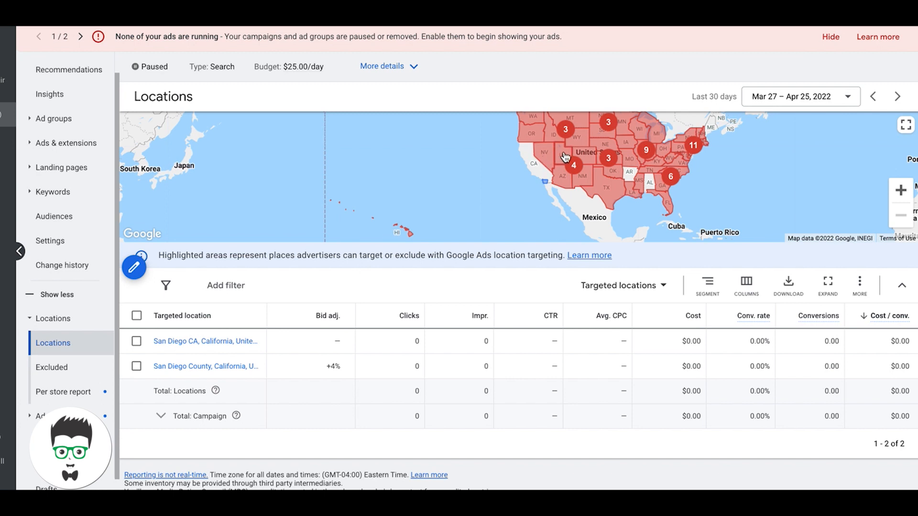
mouse_move(626, 154)
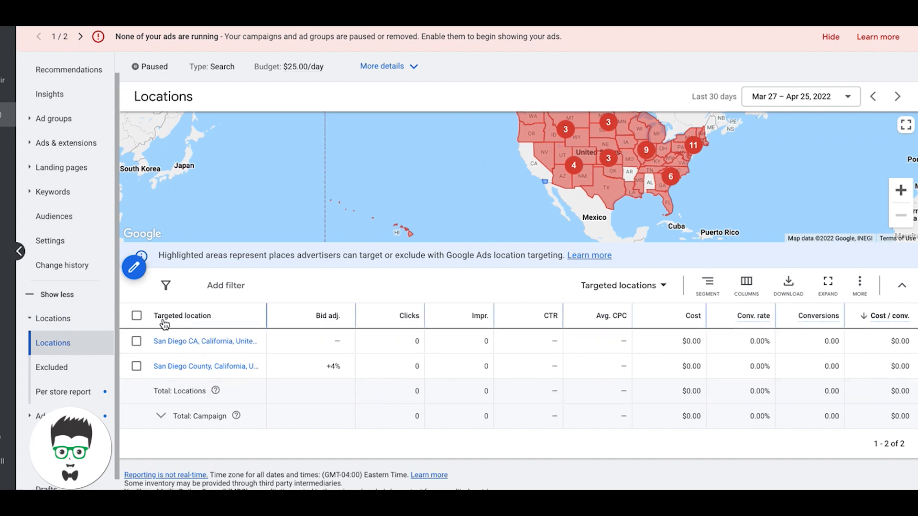
mouse_move(197, 349)
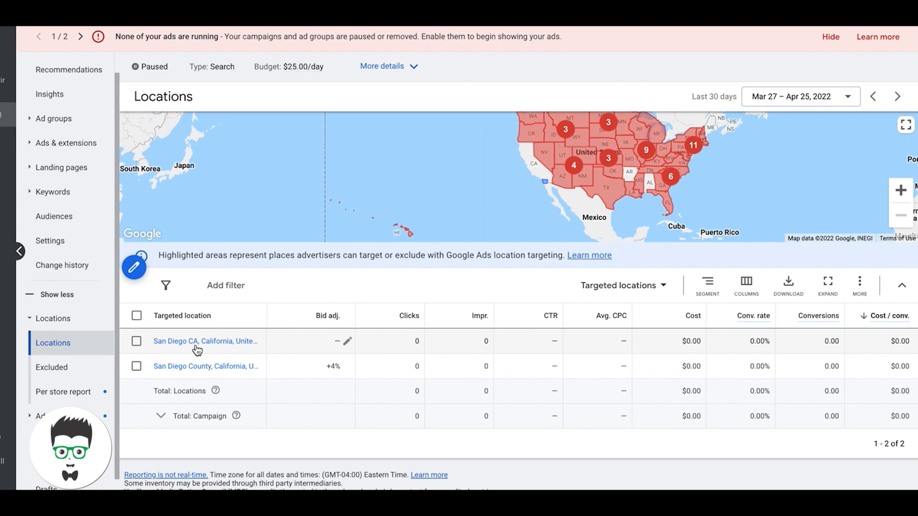
mouse_move(230, 364)
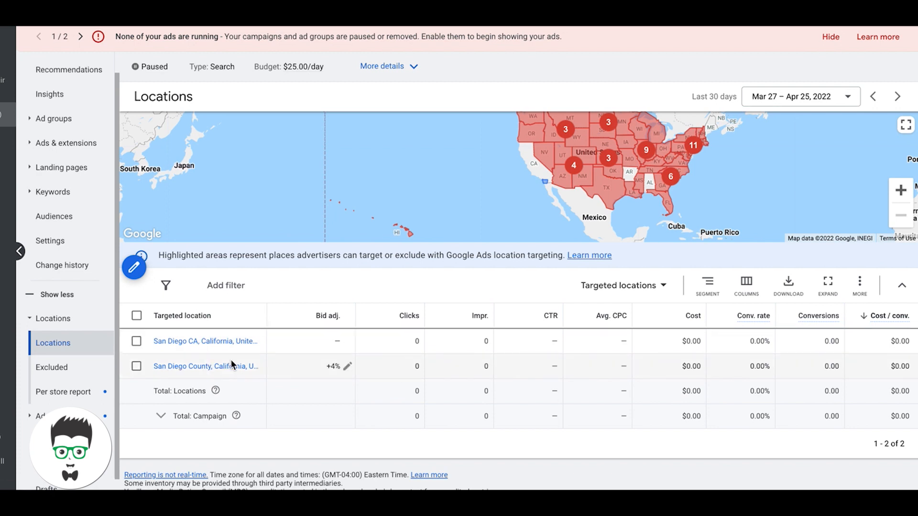
mouse_move(224, 304)
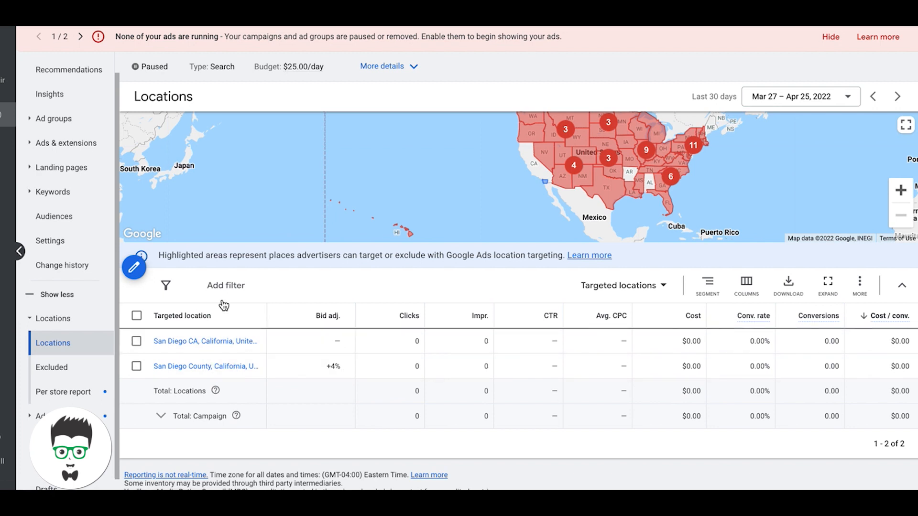
mouse_move(133, 267)
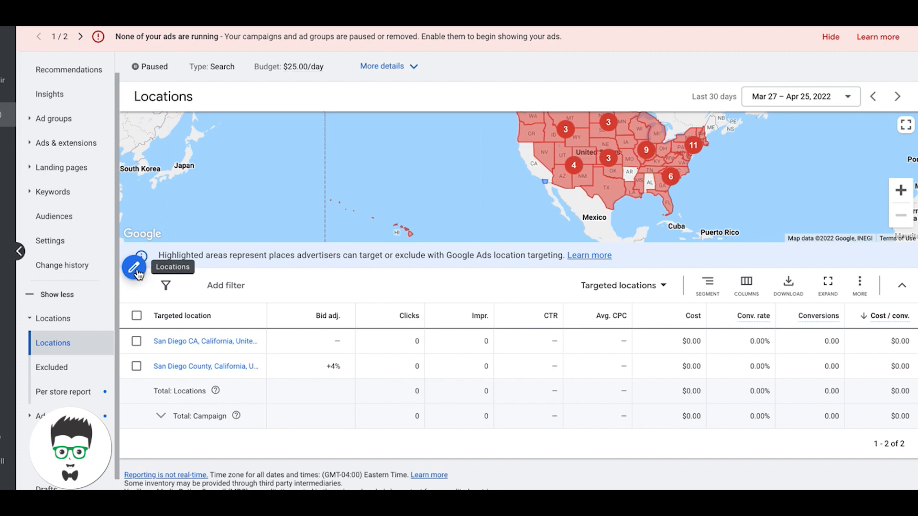
Step: Edit the campaign's target locations with 'Add locations in bulk' enabled
left_click(134, 266)
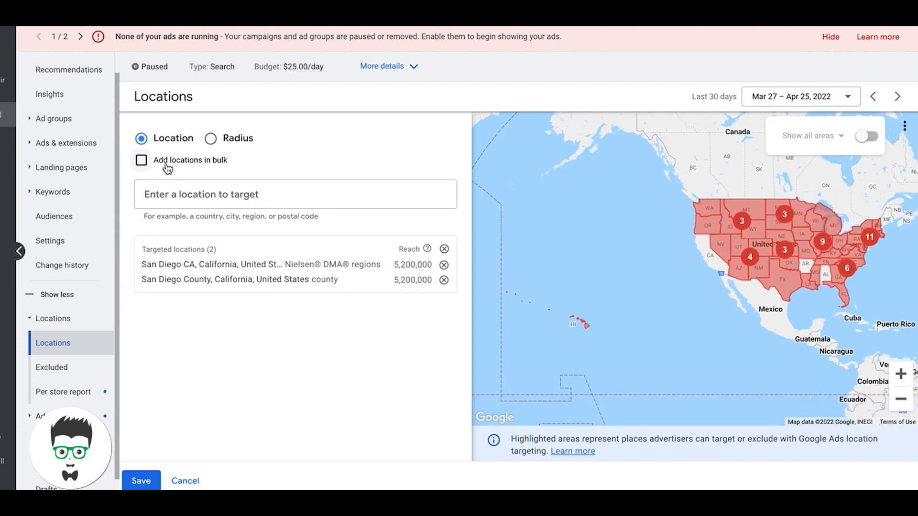
left_click(141, 159)
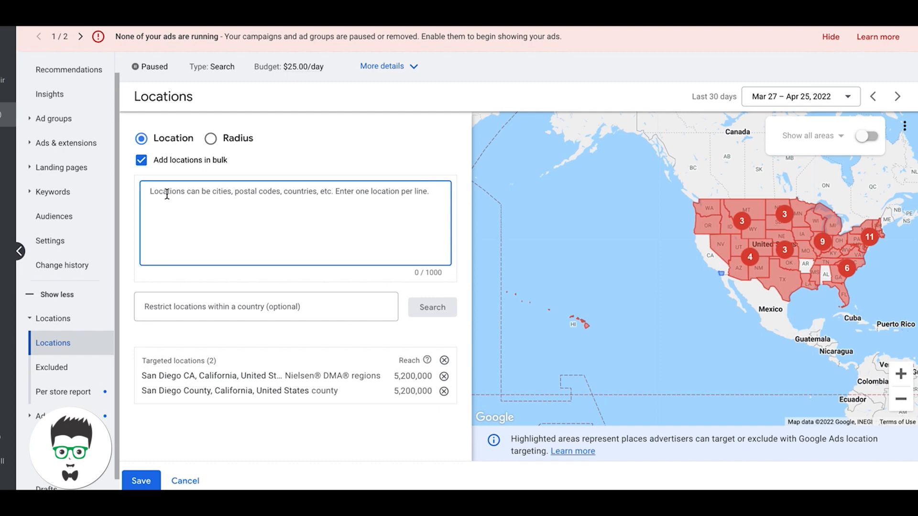
mouse_move(251, 200)
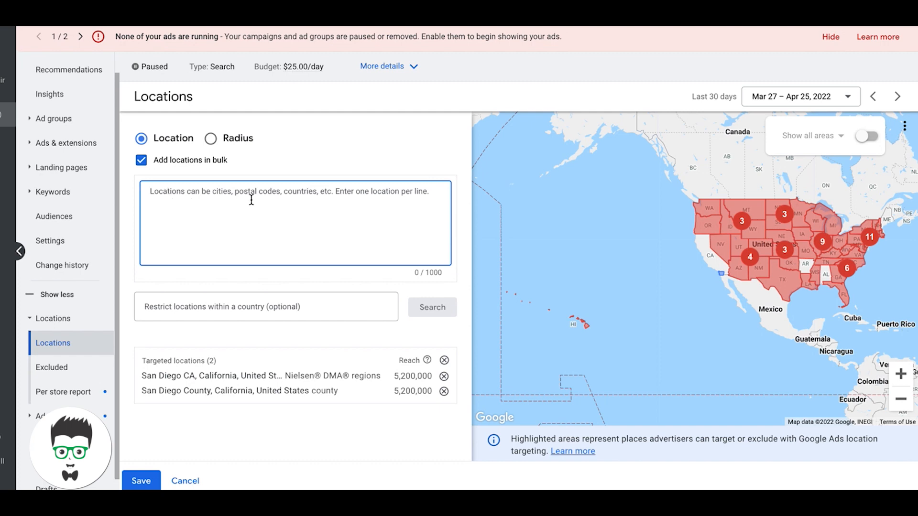
Step: Enter 'Washington, united states' in the bulk box, then untick bulk entry
type("washington")
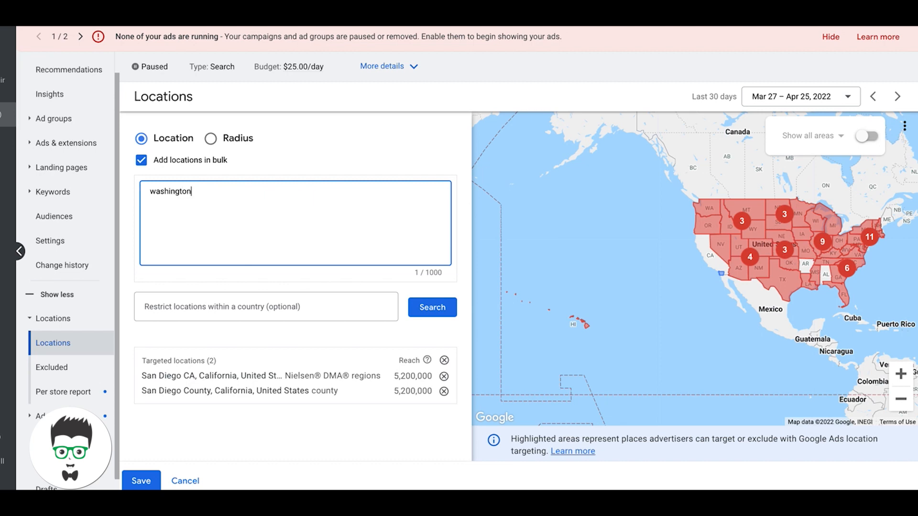
type(", united s")
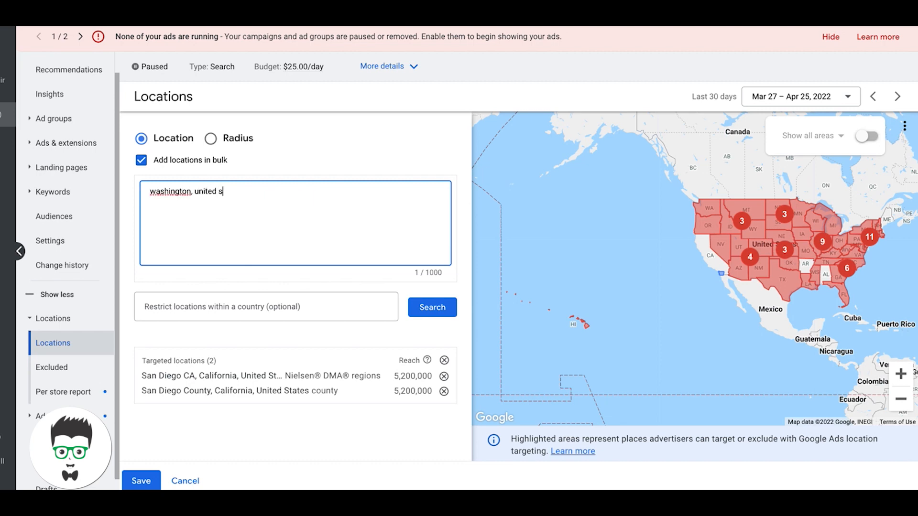
type("tates")
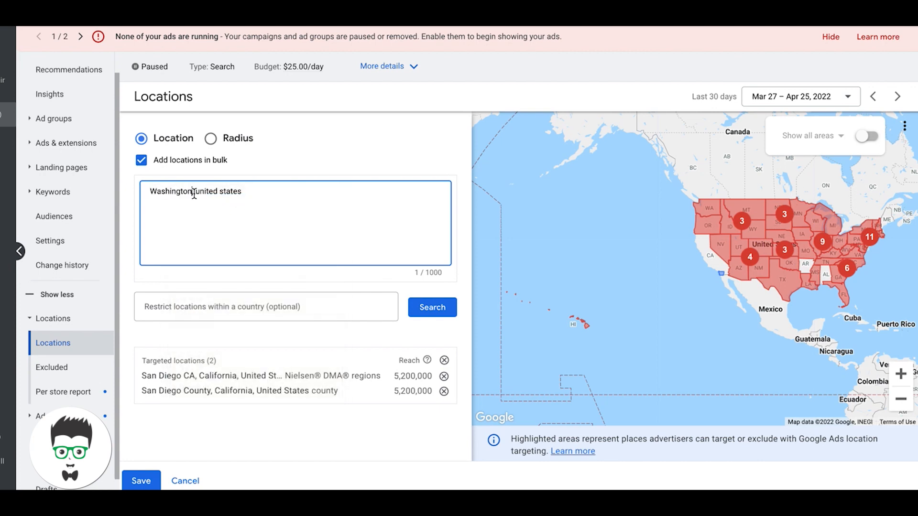
type(",")
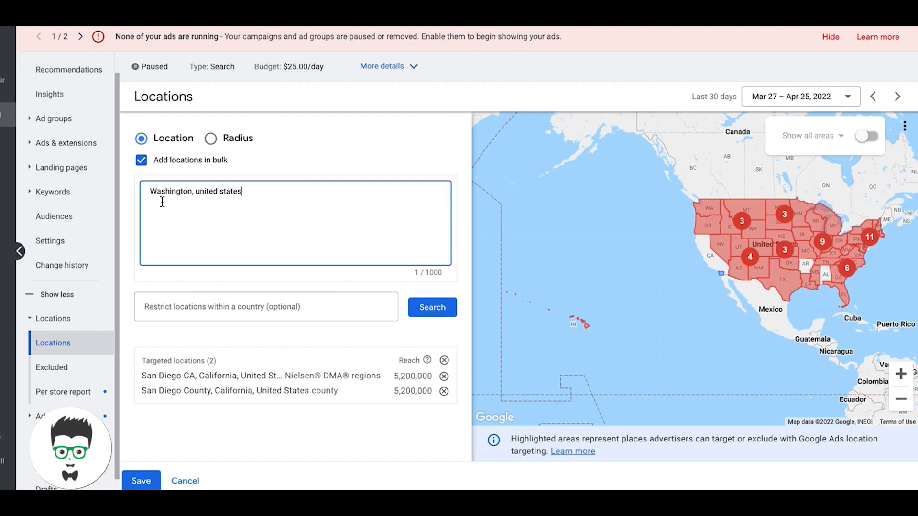
mouse_move(252, 198)
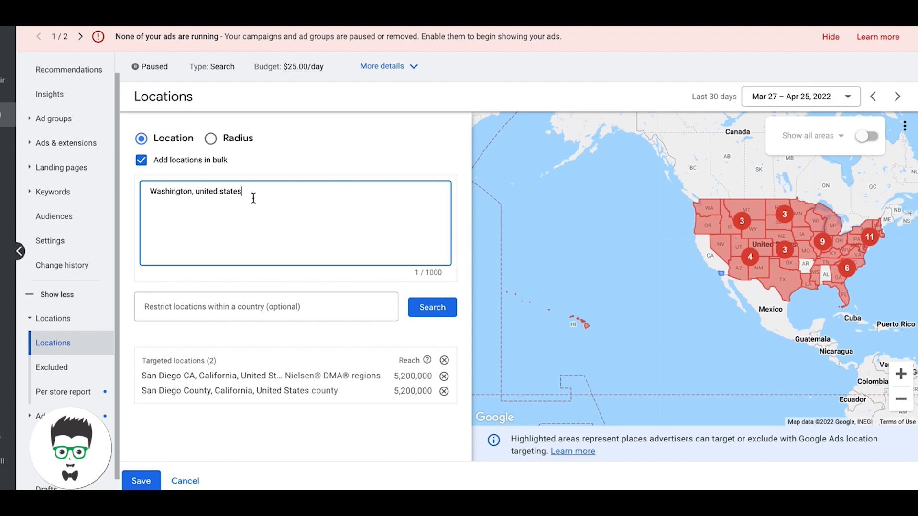
mouse_move(204, 198)
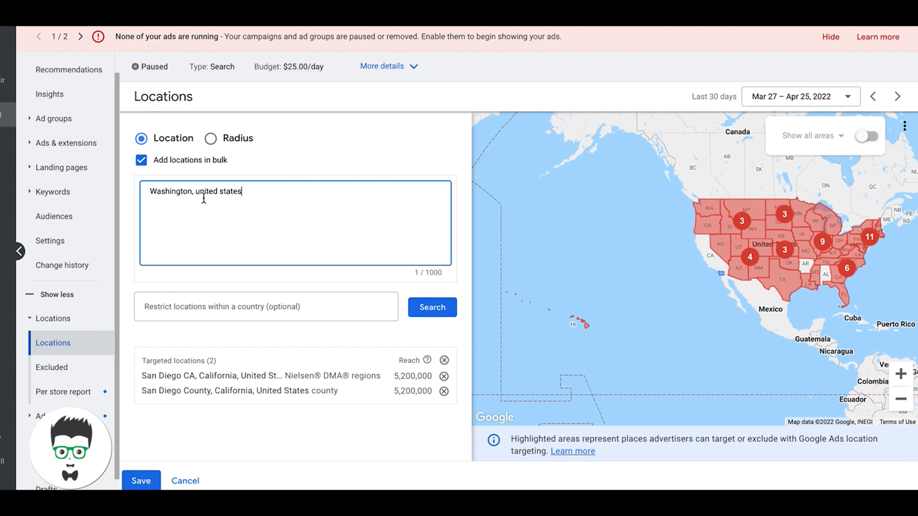
mouse_move(178, 183)
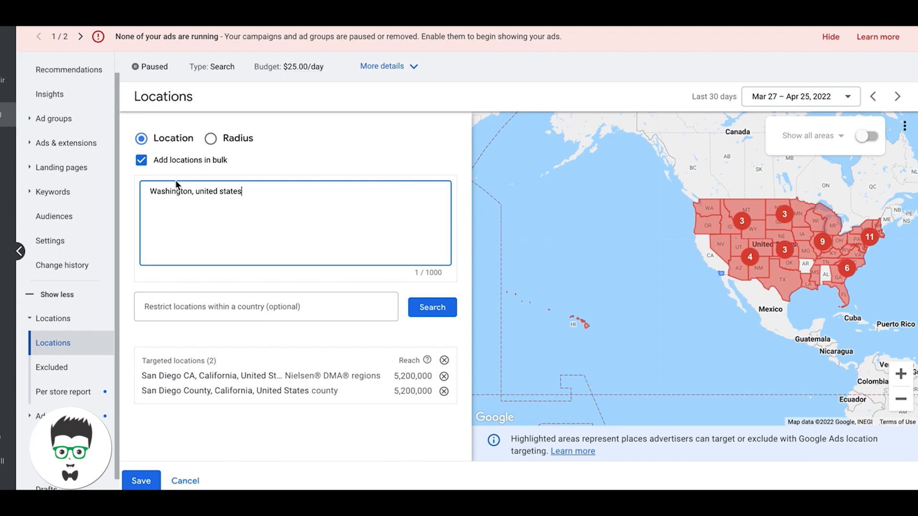
mouse_move(227, 191)
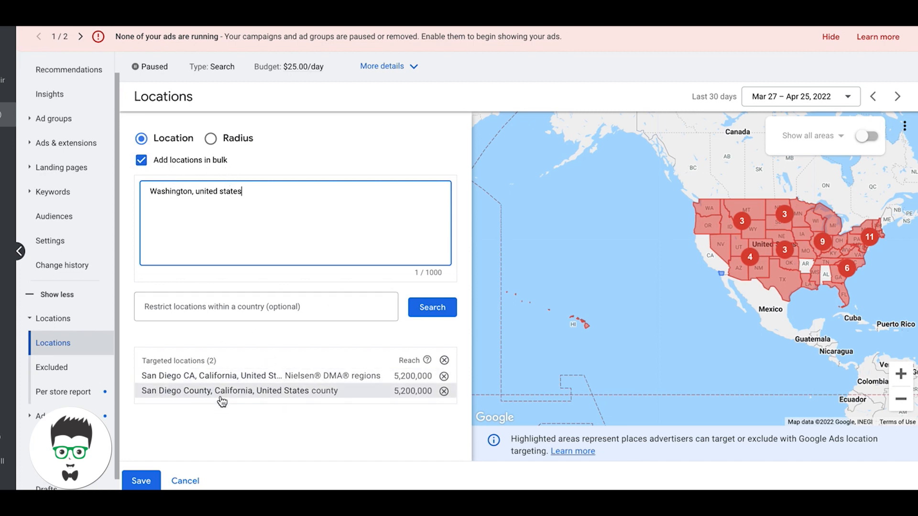
mouse_move(223, 220)
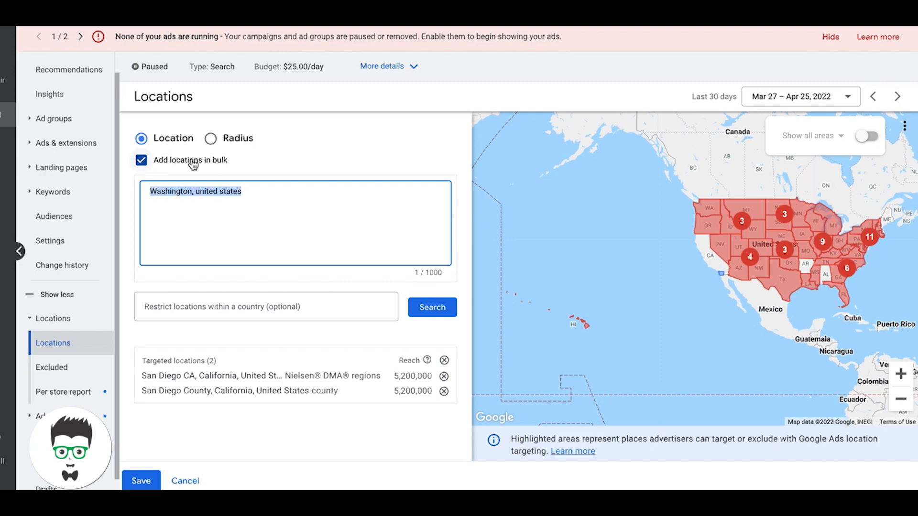
mouse_move(204, 171)
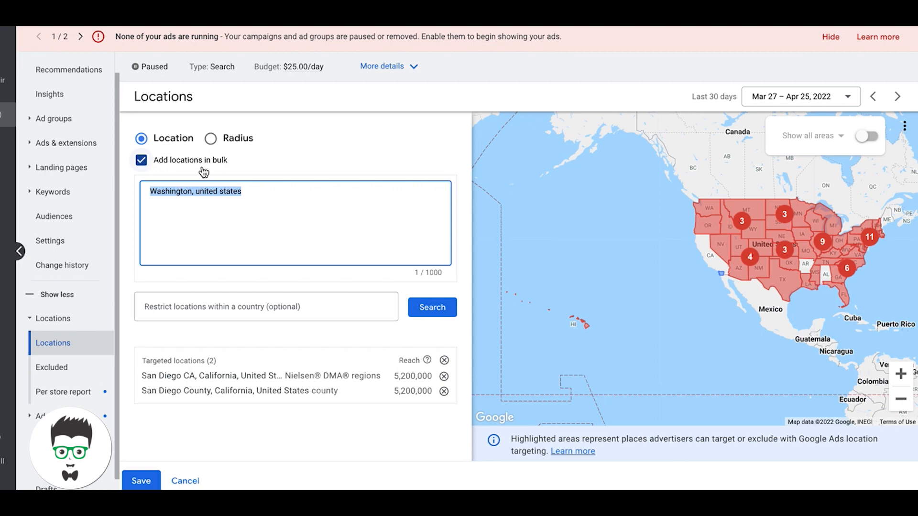
left_click(140, 159)
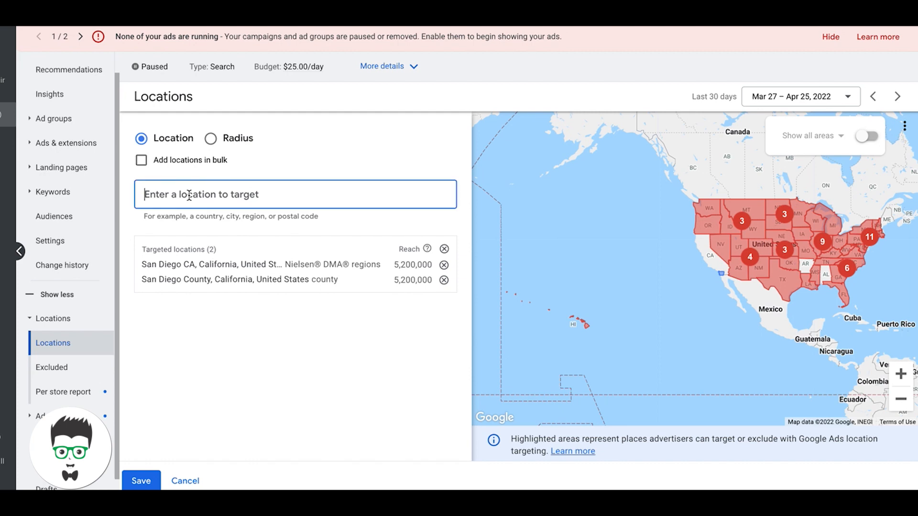
type("anaheim")
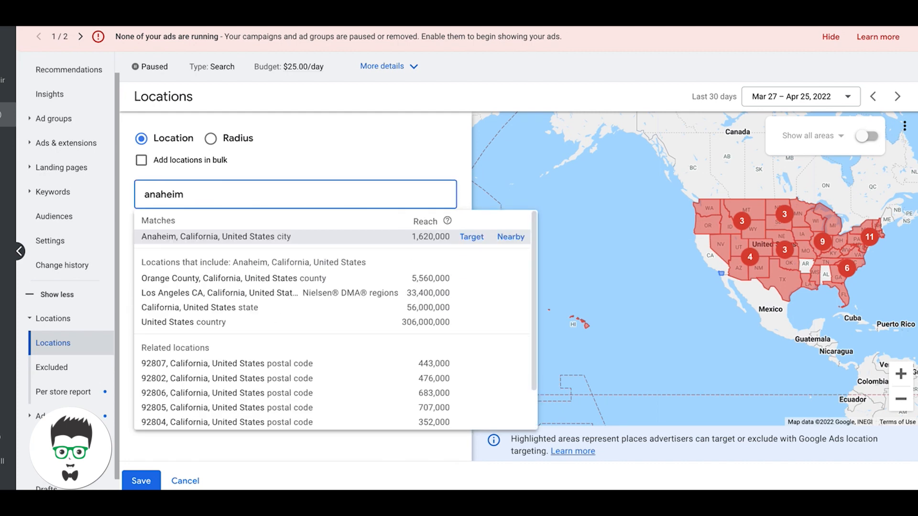
mouse_move(459, 247)
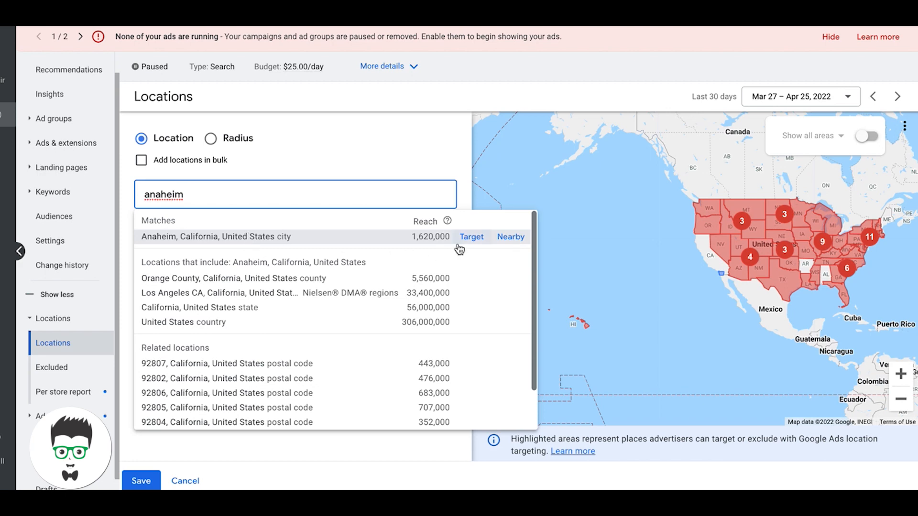
left_click(470, 237)
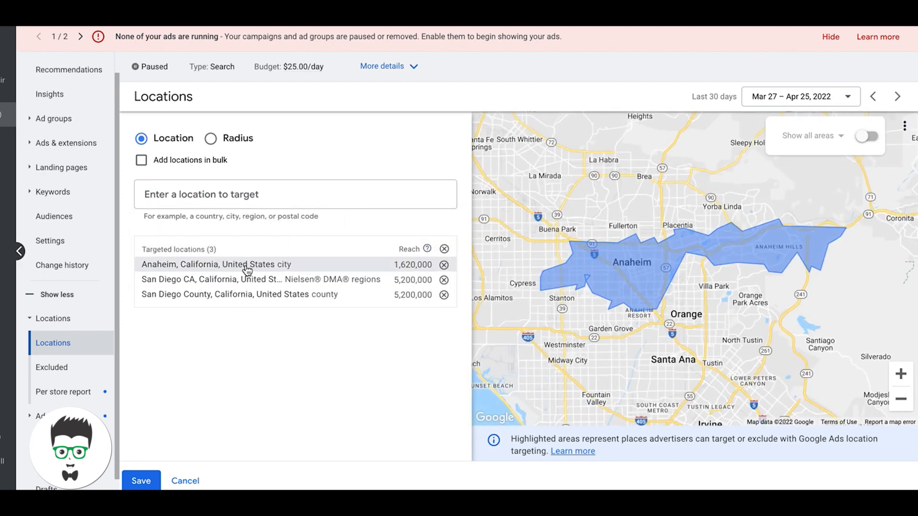
mouse_move(275, 274)
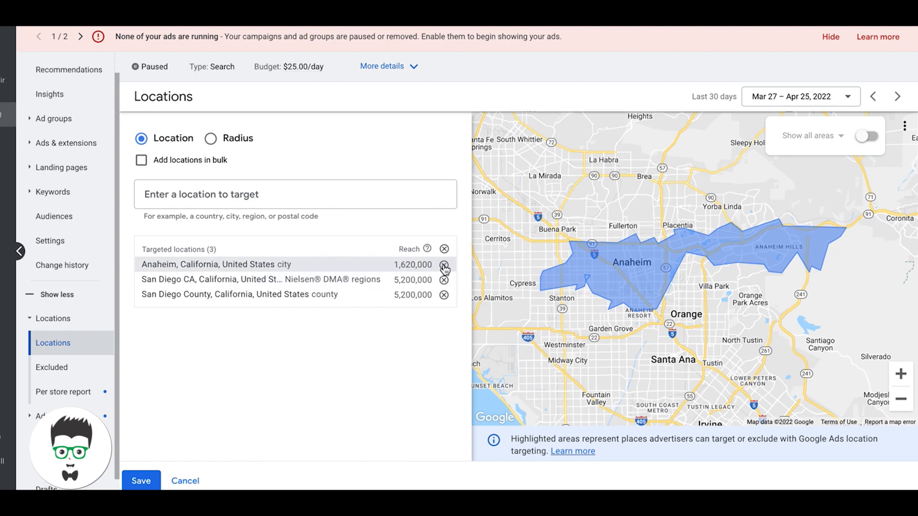
mouse_move(408, 252)
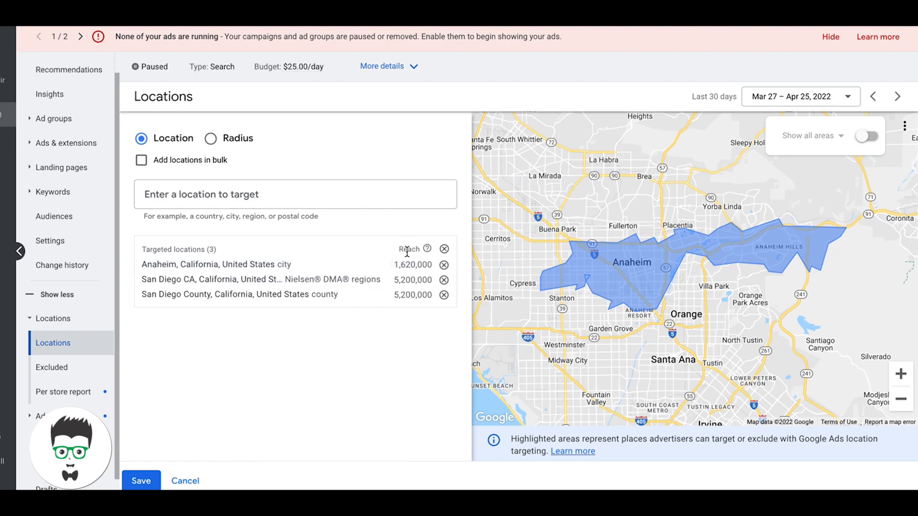
mouse_move(222, 426)
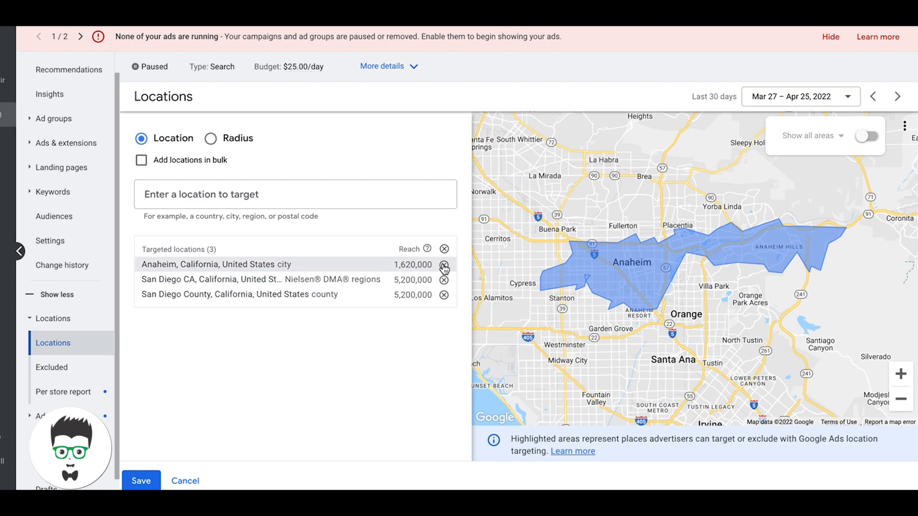
left_click(444, 264)
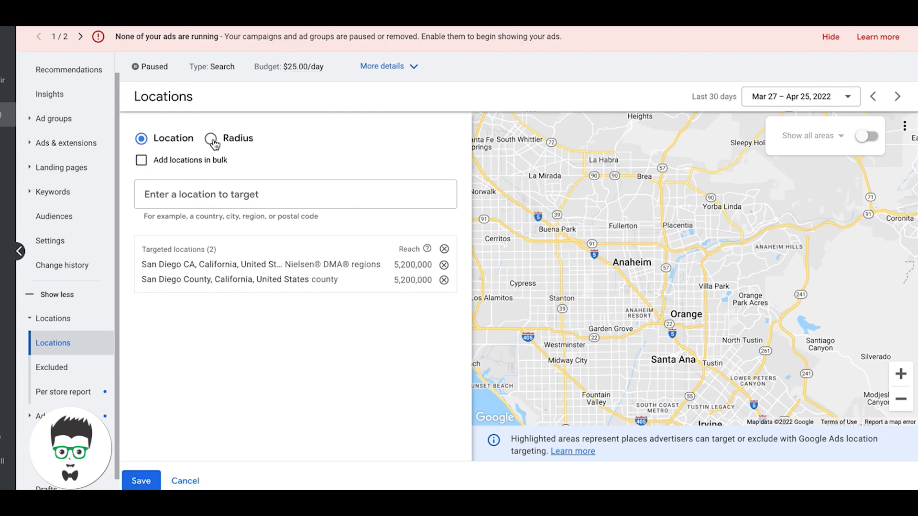
Step: Add a 20 mi radius target centred on San Diego, CA
left_click(209, 138)
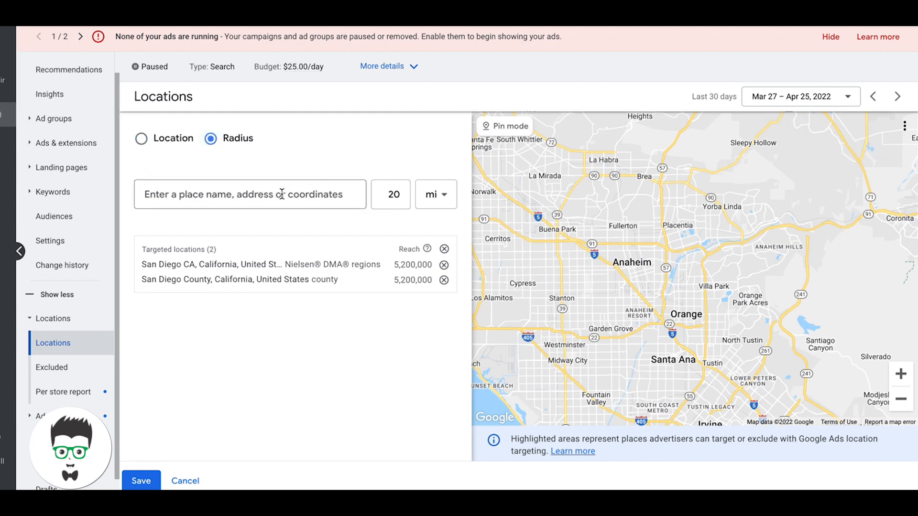
left_click(250, 194)
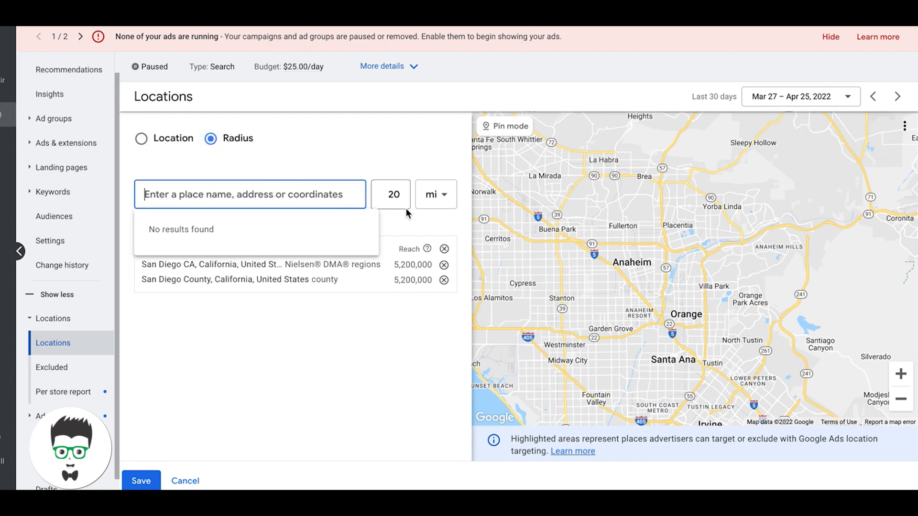
type("sa")
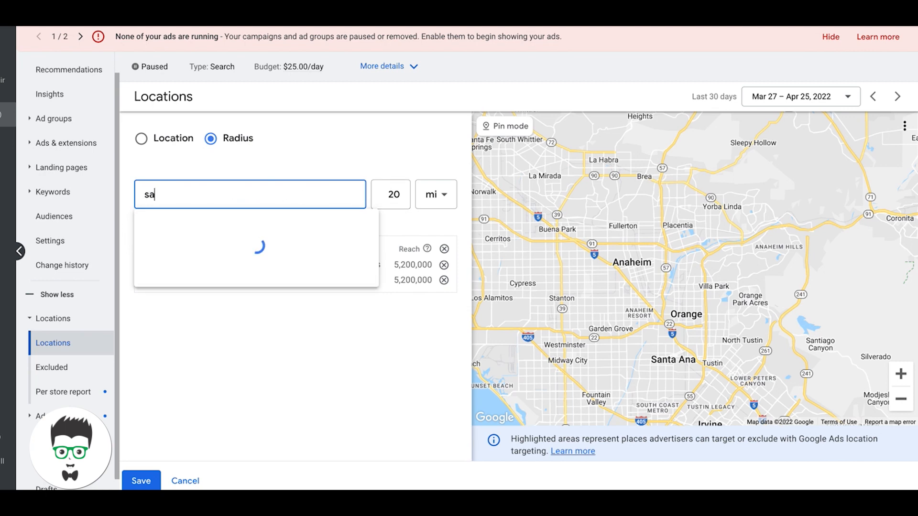
type("n diego")
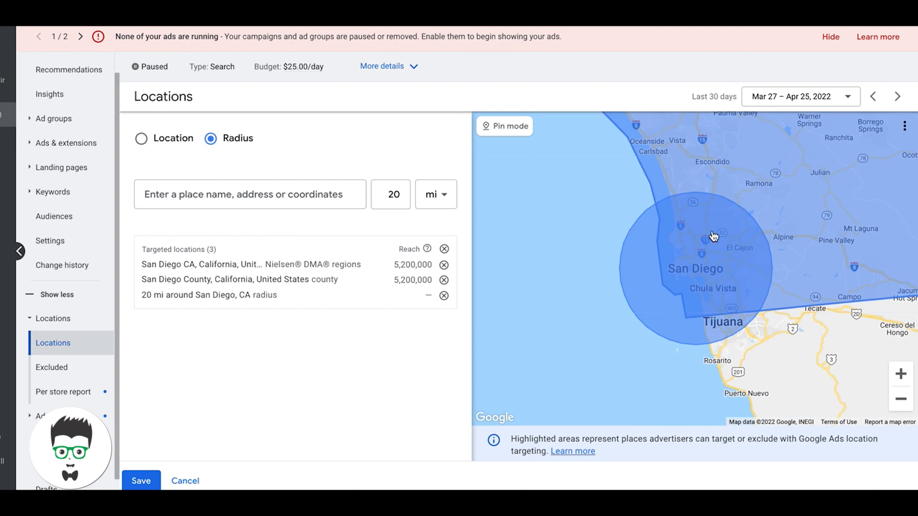
left_click(391, 194)
type("50")
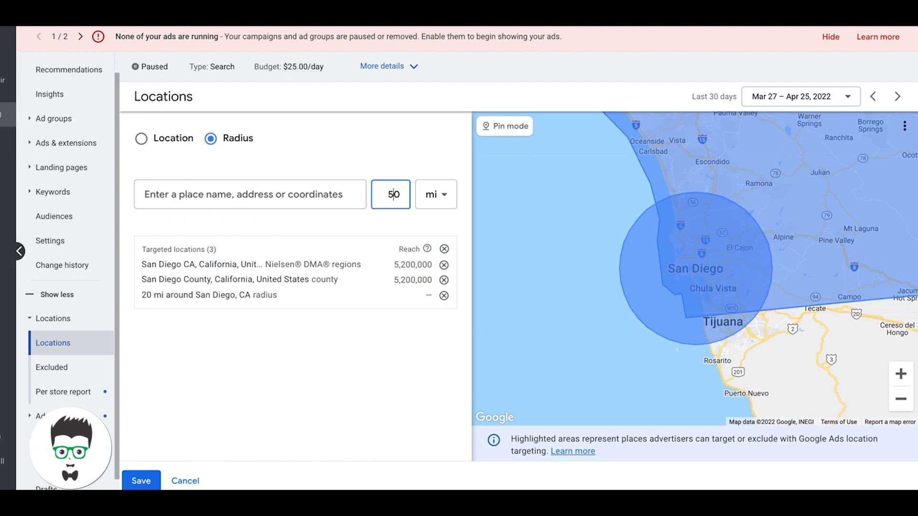
Step: Add a 50 mi radius around San Diego, CA as the fourth target
left_click(250, 194)
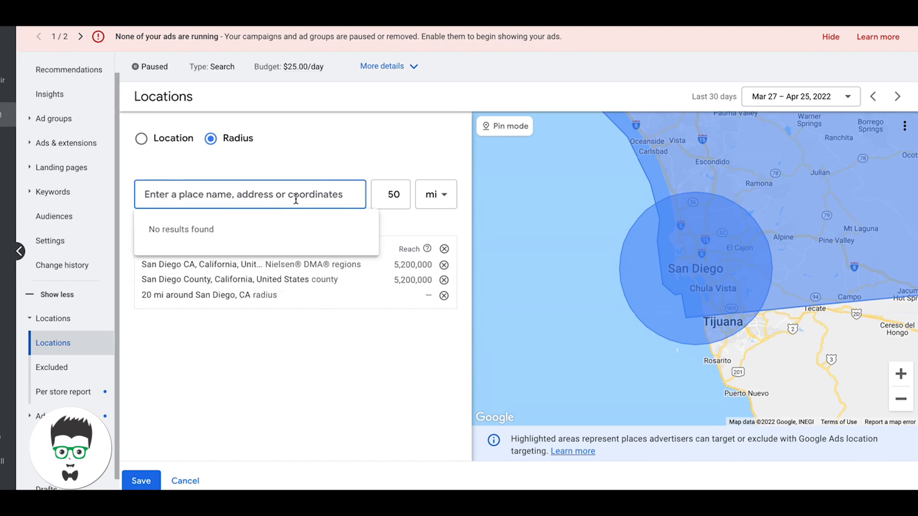
type("san die")
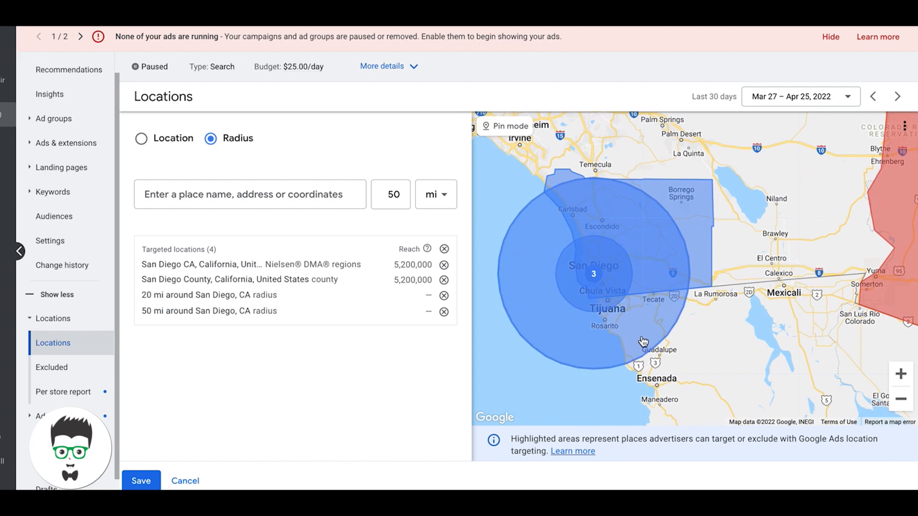
mouse_move(538, 289)
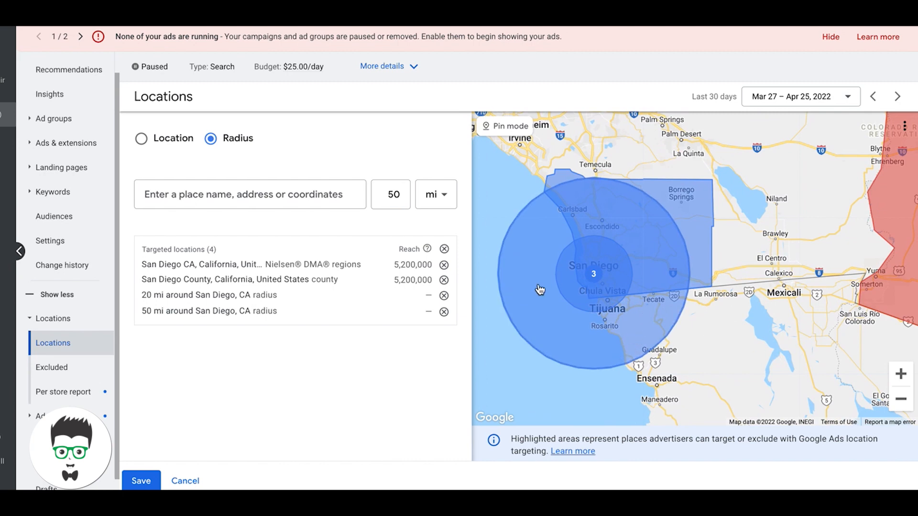
mouse_move(751, 327)
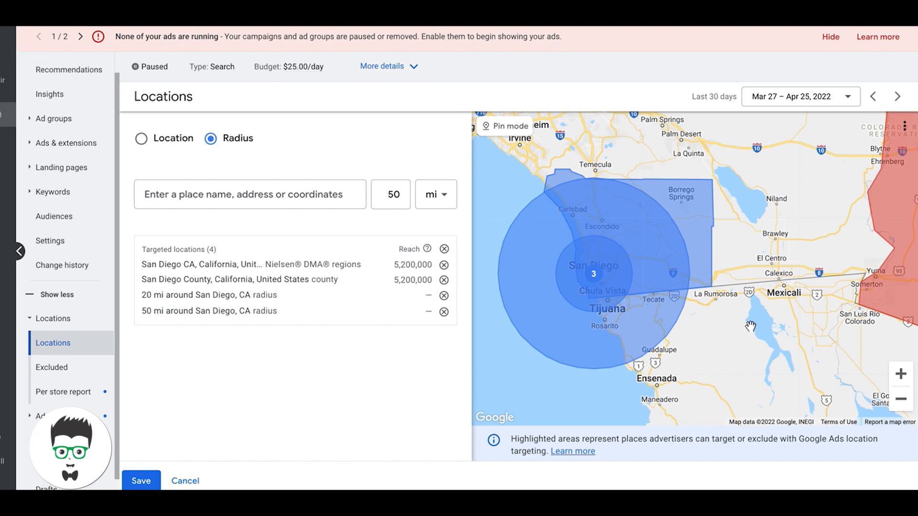
mouse_move(773, 322)
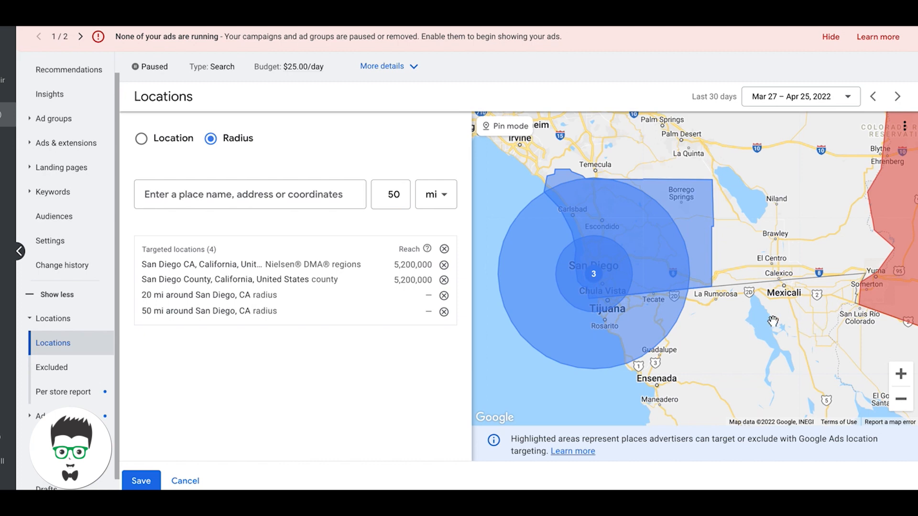
mouse_move(730, 347)
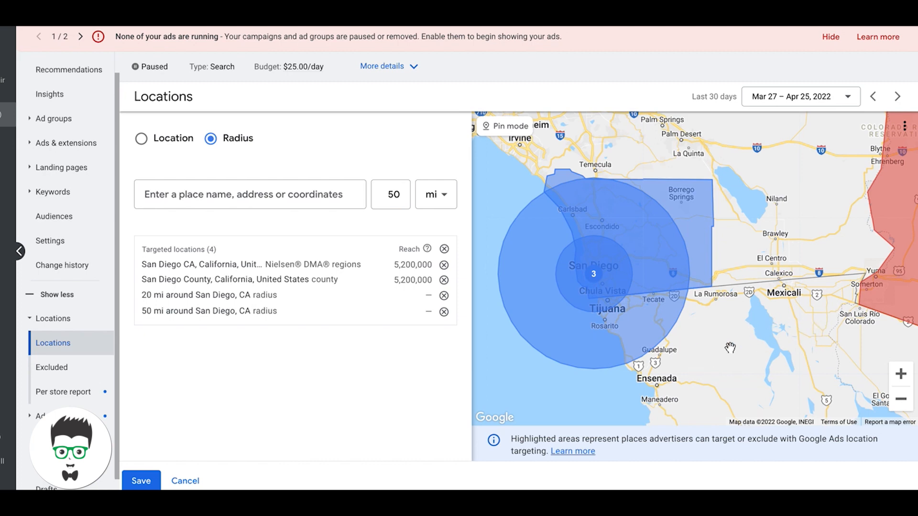
mouse_move(643, 327)
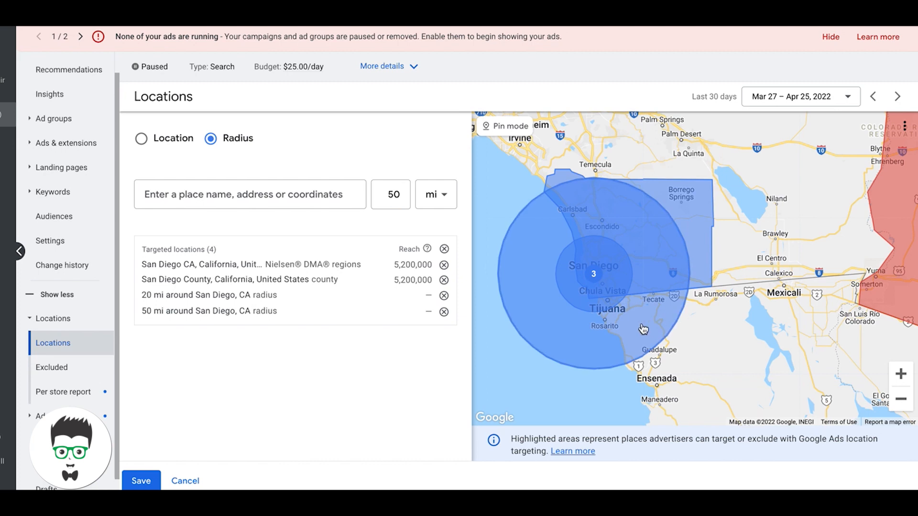
mouse_move(617, 316)
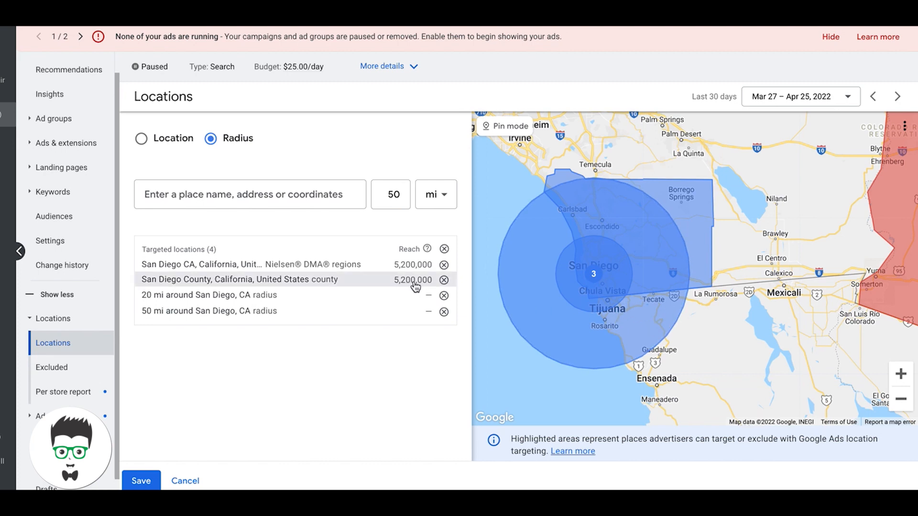
left_click(390, 195)
type("20")
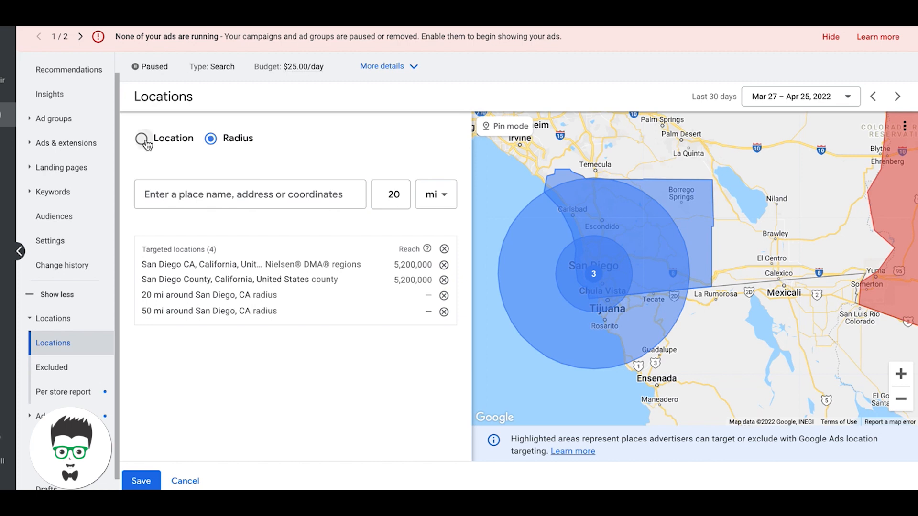
Step: Return the editor to named-location mode, keeping all four San Diego targets
left_click(141, 138)
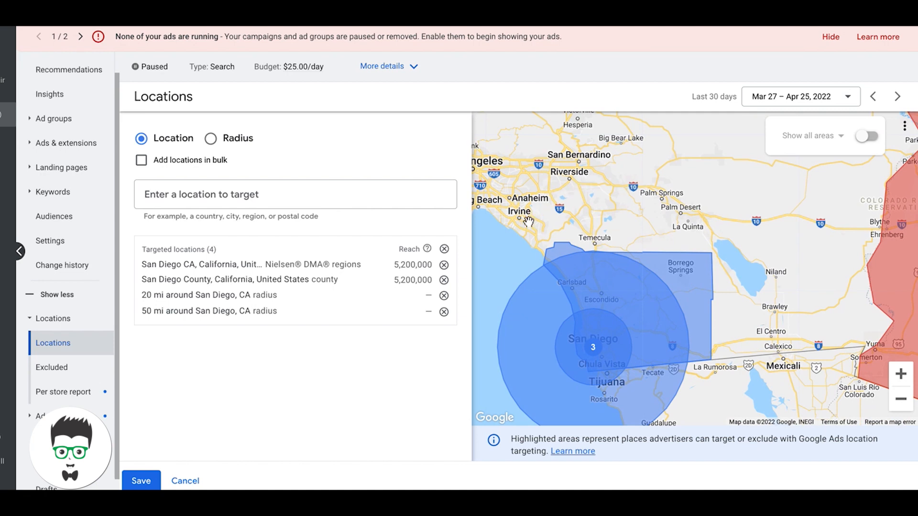
mouse_move(751, 401)
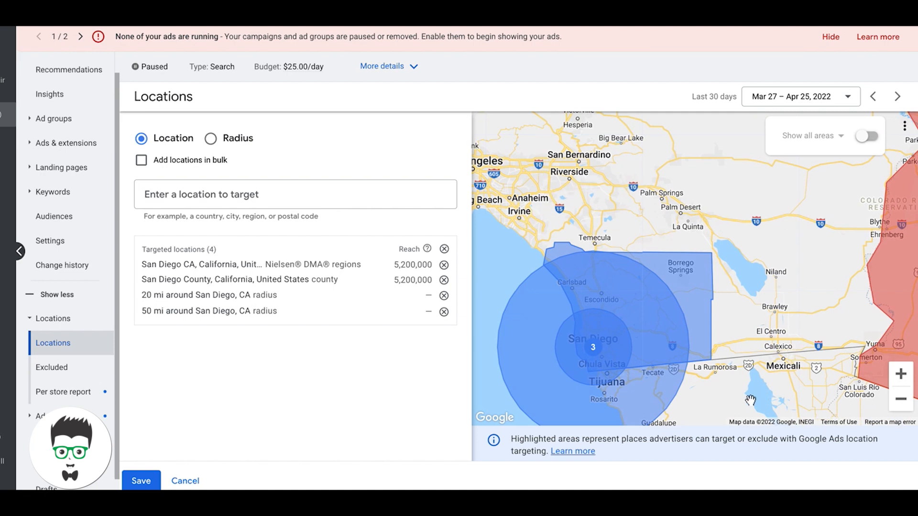
mouse_move(665, 196)
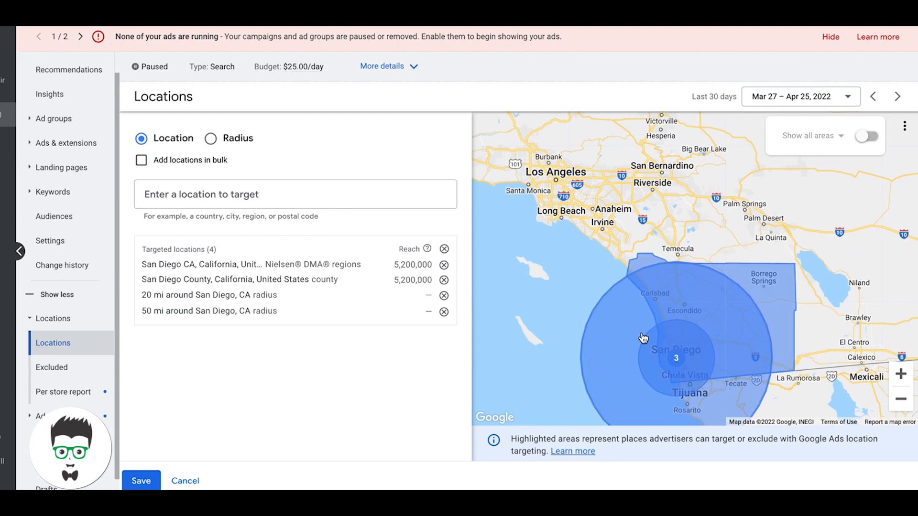
mouse_move(685, 309)
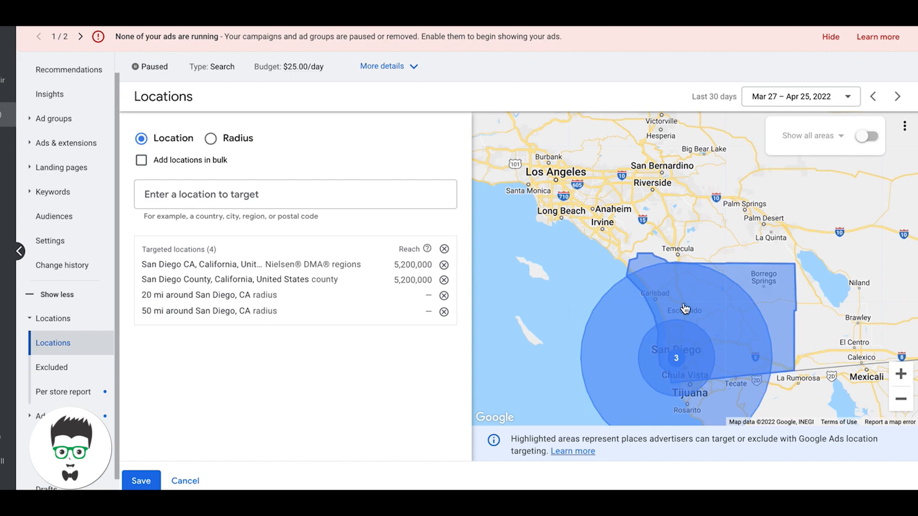
mouse_move(689, 286)
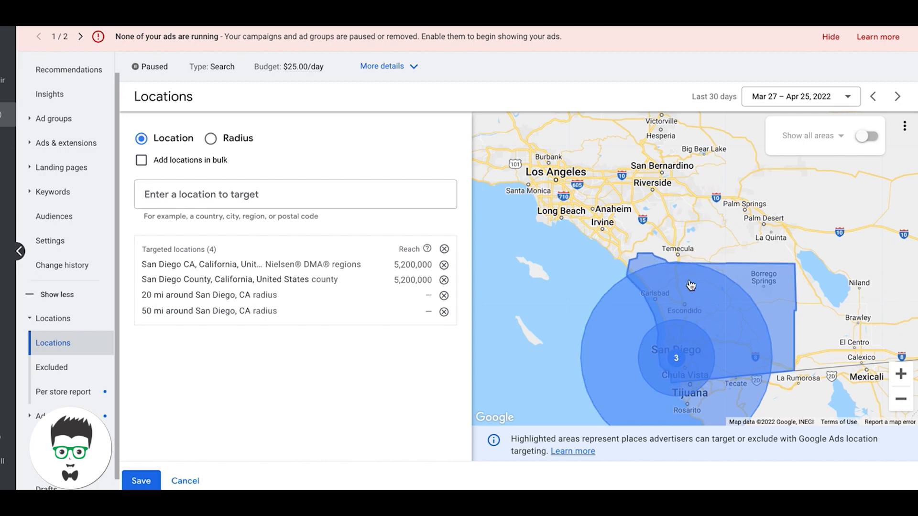
mouse_move(725, 244)
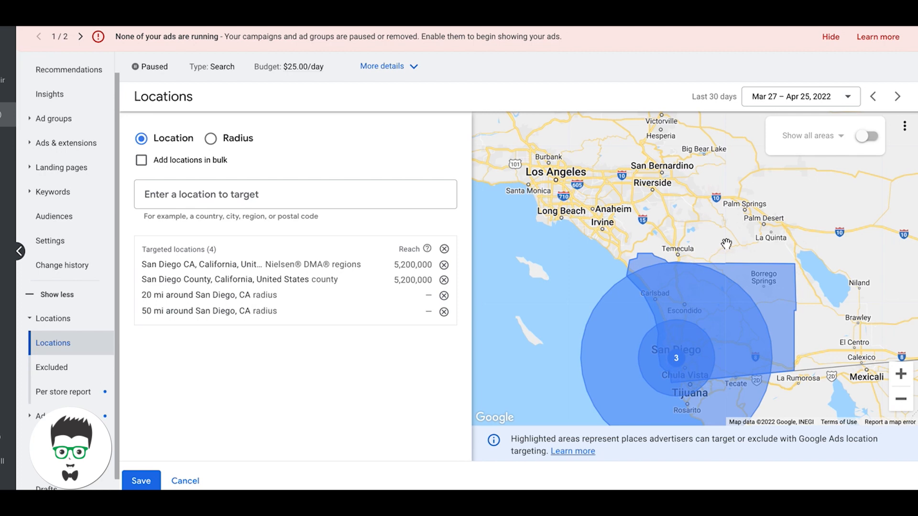
mouse_move(680, 186)
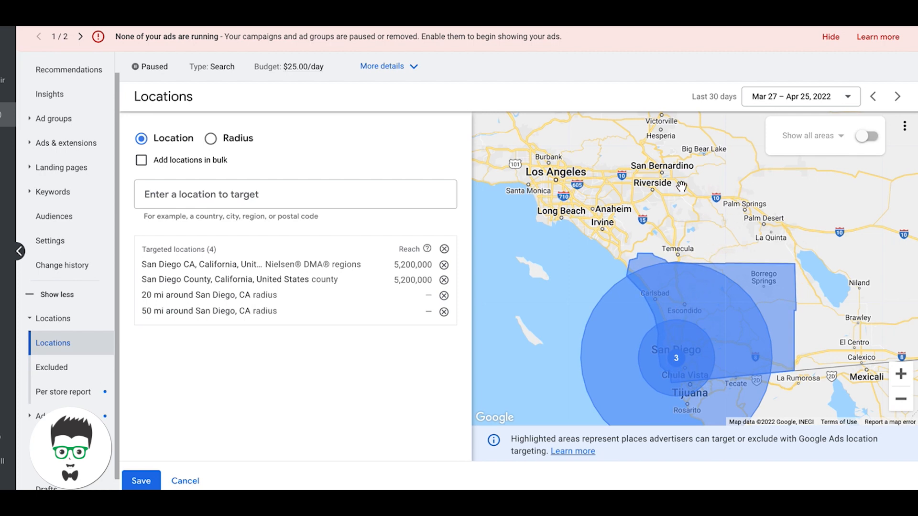
mouse_move(651, 181)
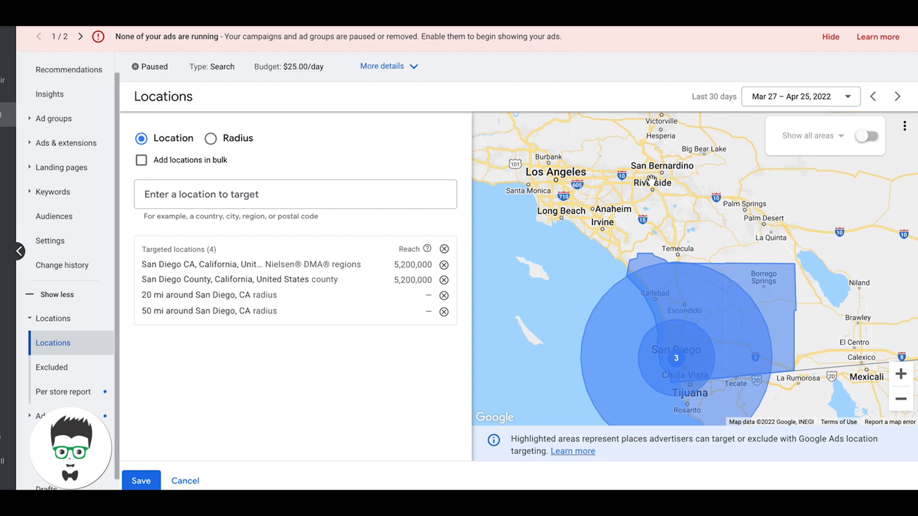
mouse_move(353, 381)
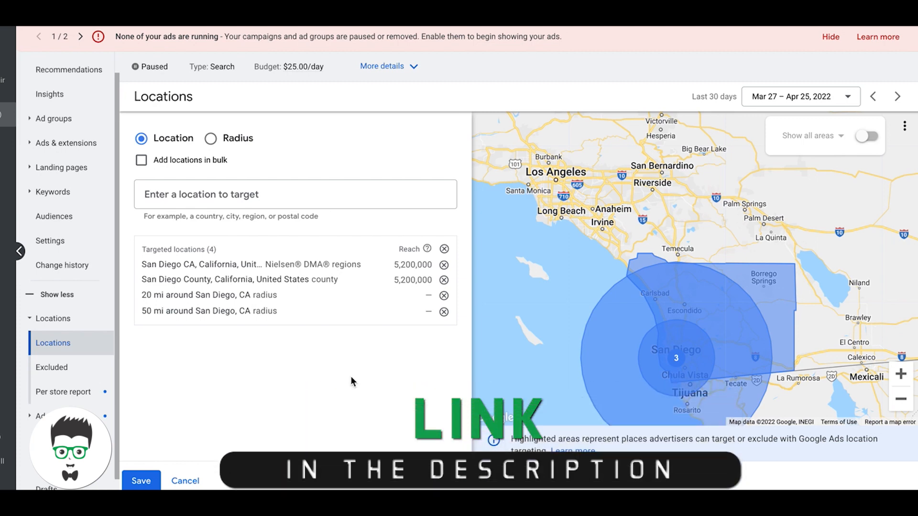
mouse_move(266, 369)
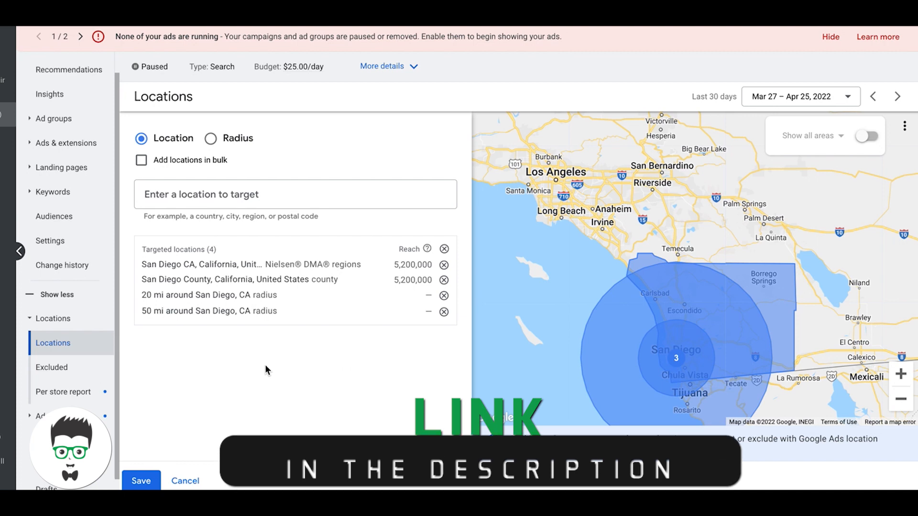